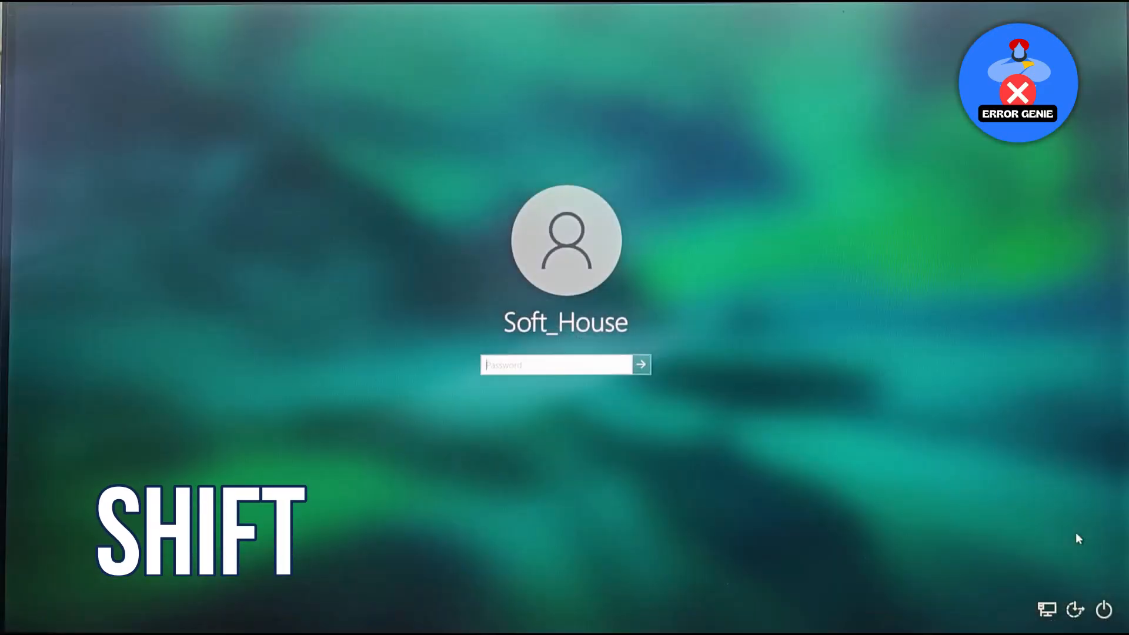
# Restart into recovery and launch Command Prompt via Troubleshoot > Advanced options.
pyautogui.click(1093, 592)
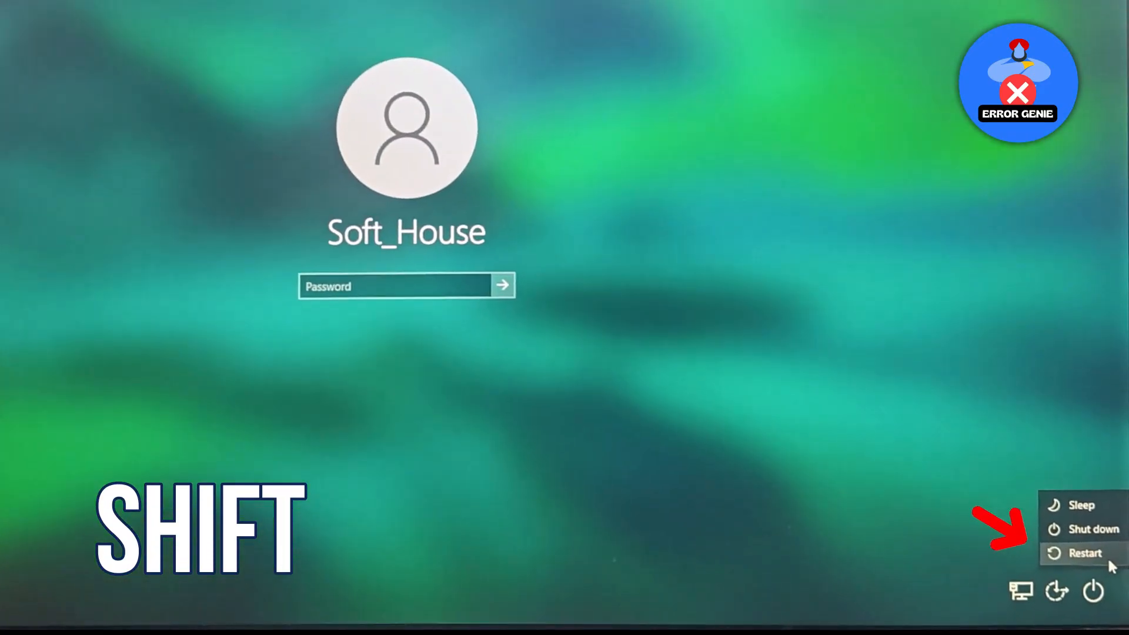
pyautogui.click(1084, 553)
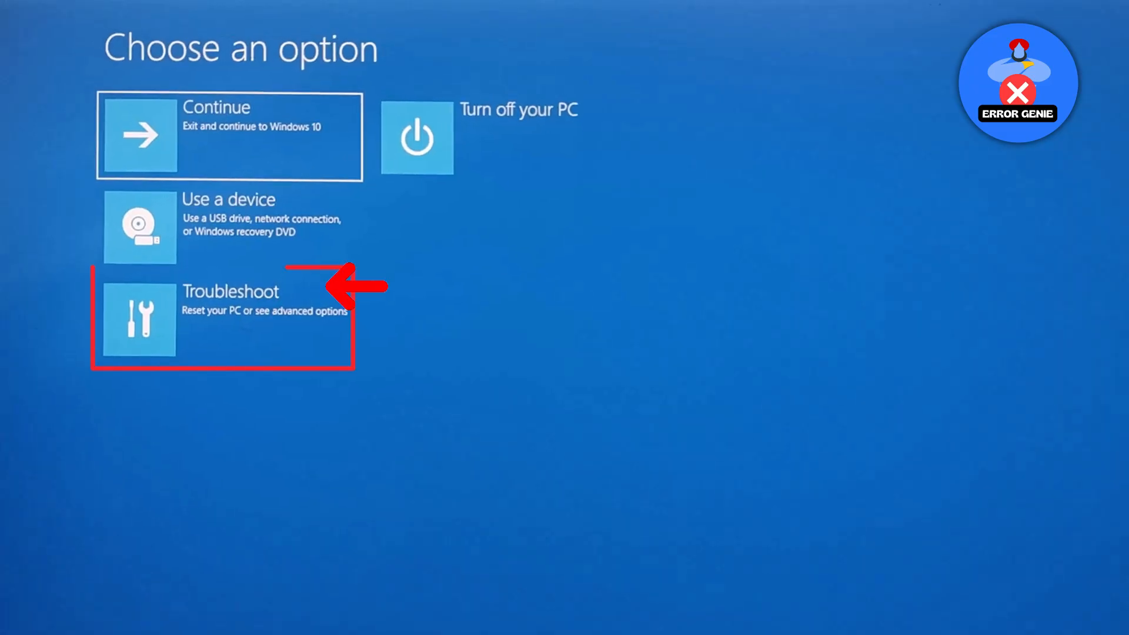
pyautogui.click(224, 318)
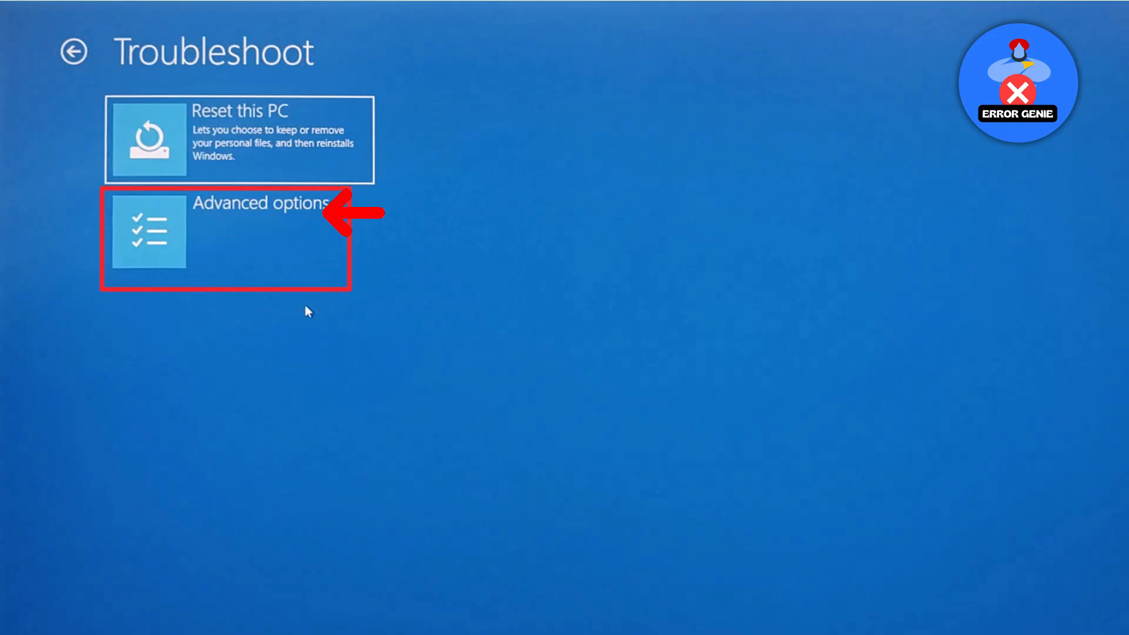
pyautogui.click(226, 237)
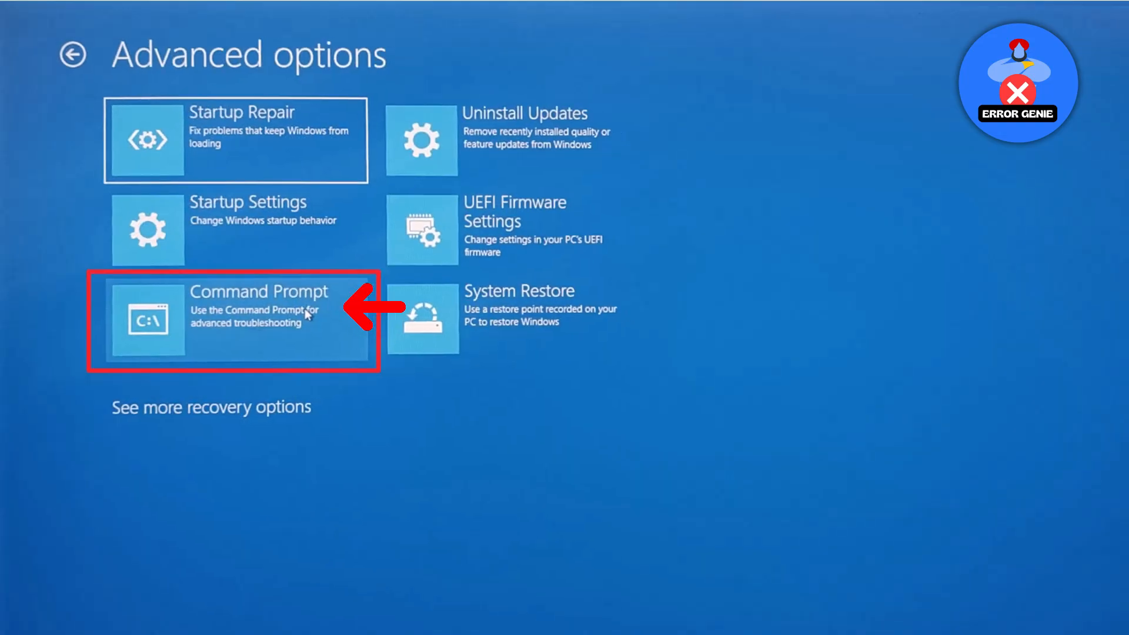
pyautogui.click(230, 321)
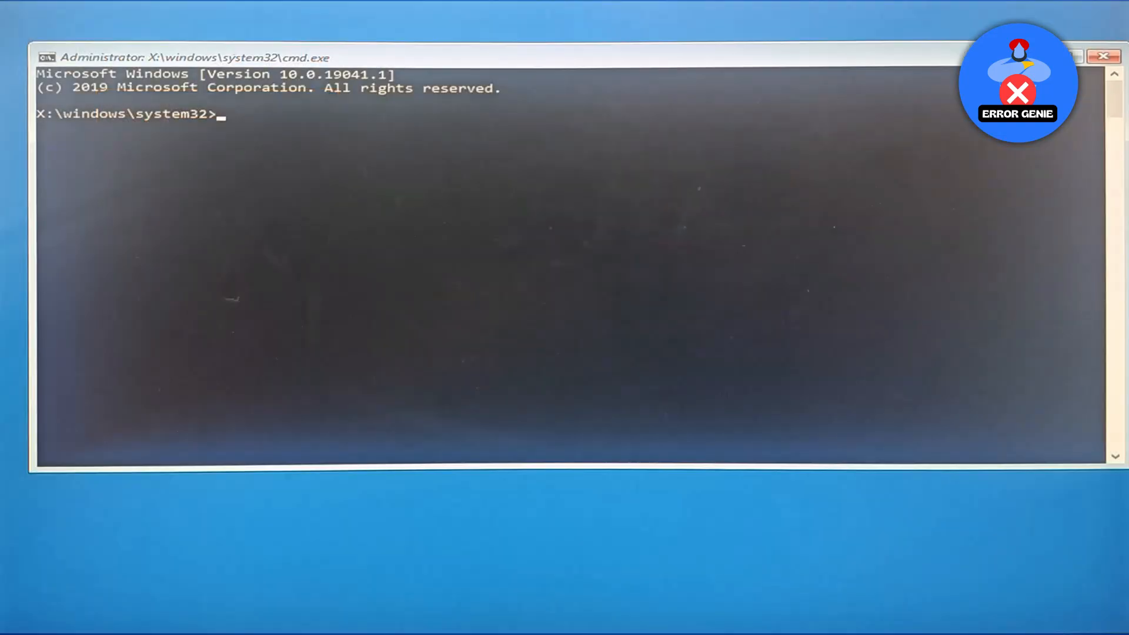
# Run the command replacing utilman.exe with cmd.exe at the X:\windows\system32 prompt.
pyautogui.write('/utilman.exe')
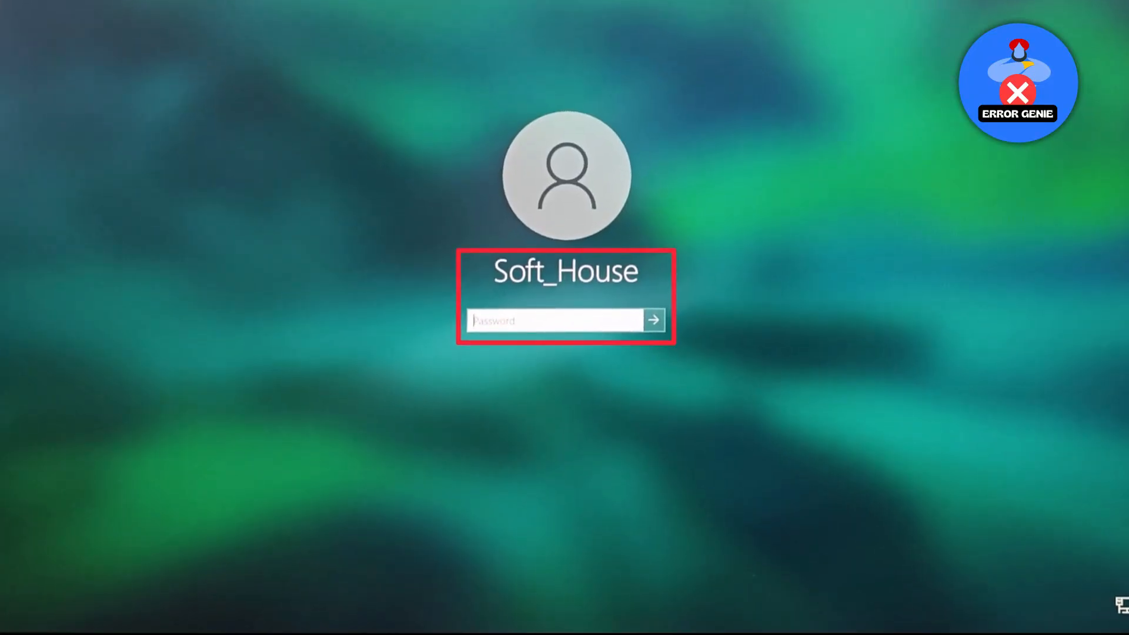
# Enter the new five-character password in the Password box and submit it.
pyautogui.write('•••••')
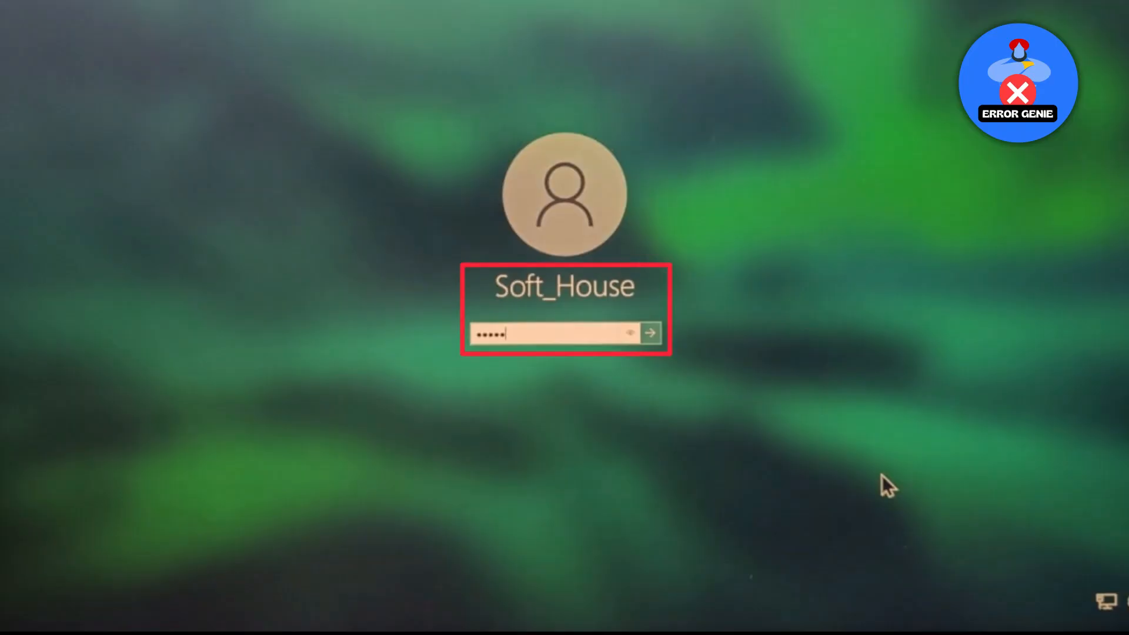
pyautogui.click(648, 333)
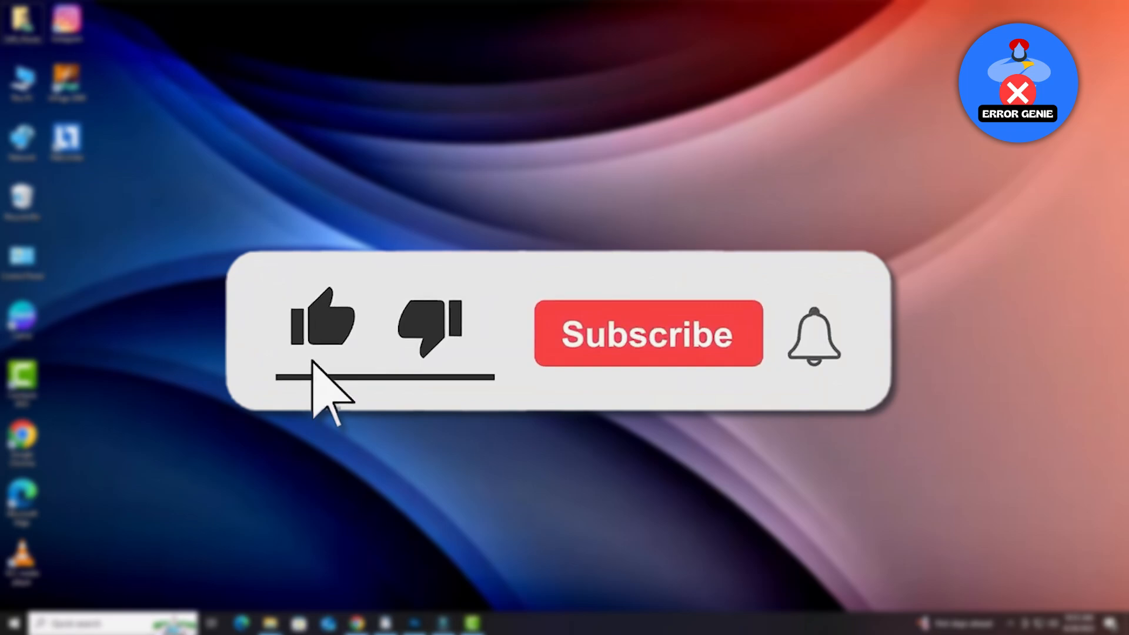
# Click on the sign-in area while the desktop finishes loading.
pyautogui.click(646, 334)
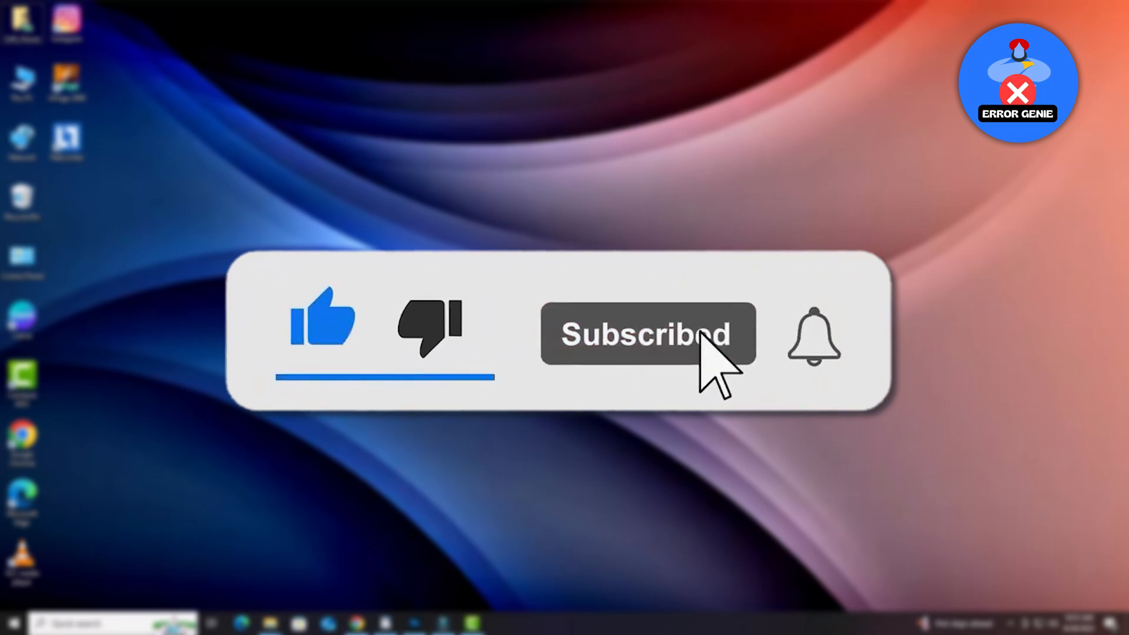